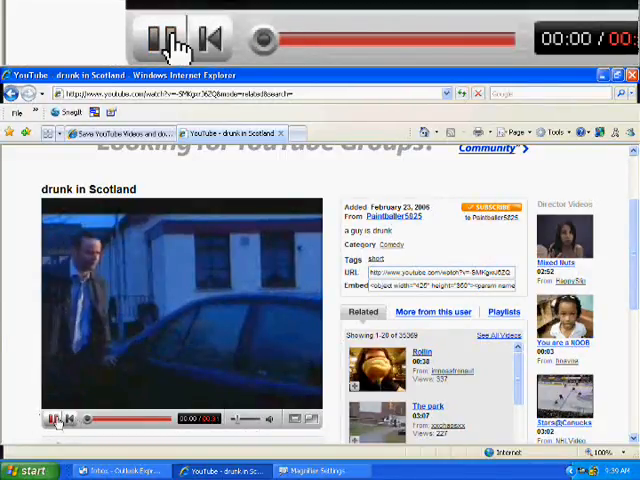
Step: Submit the drunk in Scotland video URL to YouTubeX to get its Download link
click(160, 30)
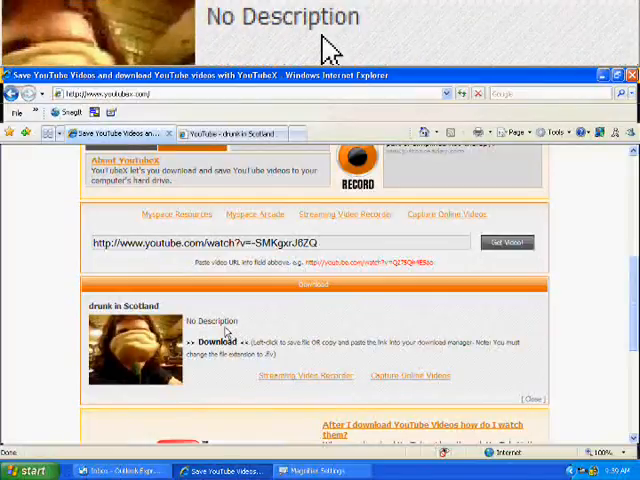
Step: Download the video and save it to the Desktop as get_video.flv
click(220, 342)
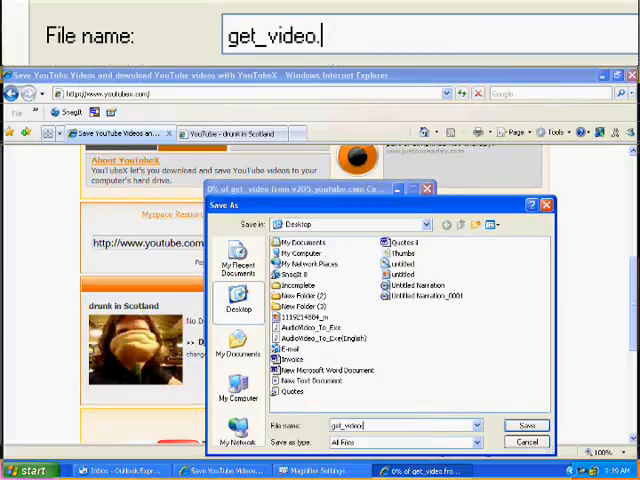
text(flv)
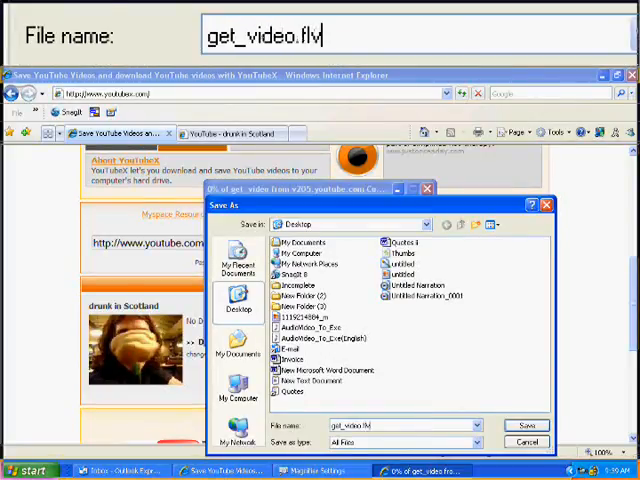
click(524, 424)
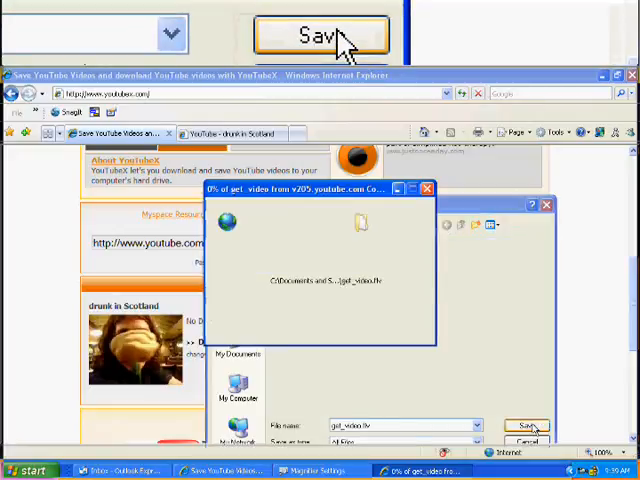
Step: Let the get_video.flv download complete and the progress dialog close
click(528, 424)
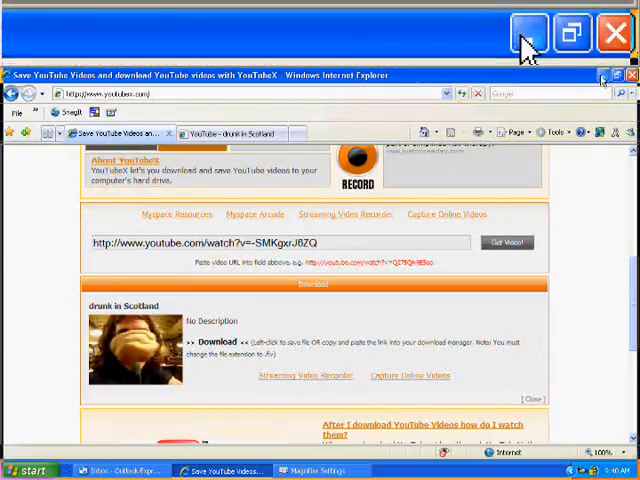
Step: Load get_video.flv from the Desktop as the input file and start the output name 'Tes'
click(528, 32)
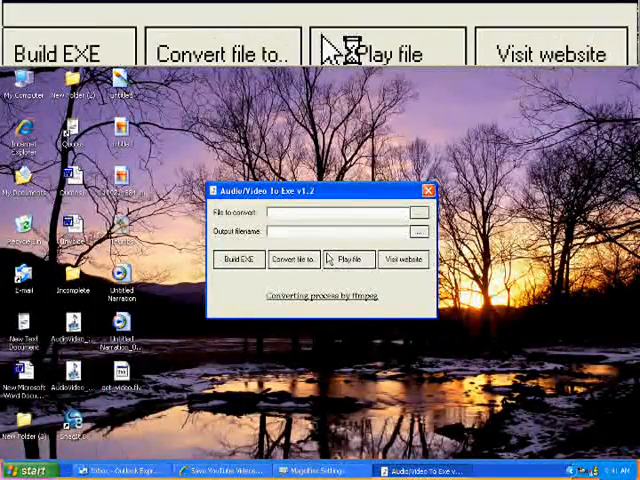
click(348, 260)
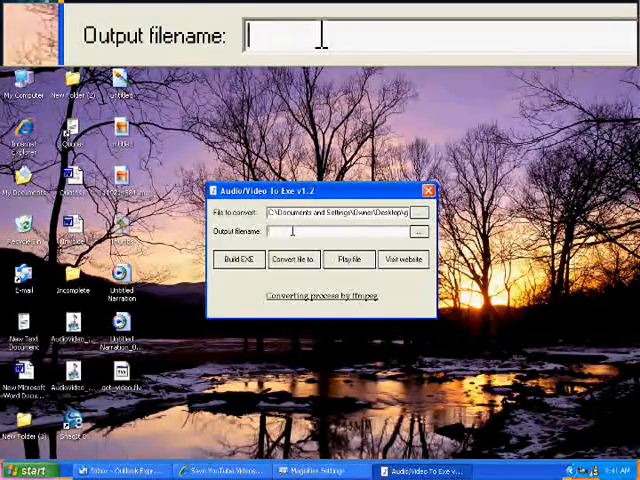
text(Tes)
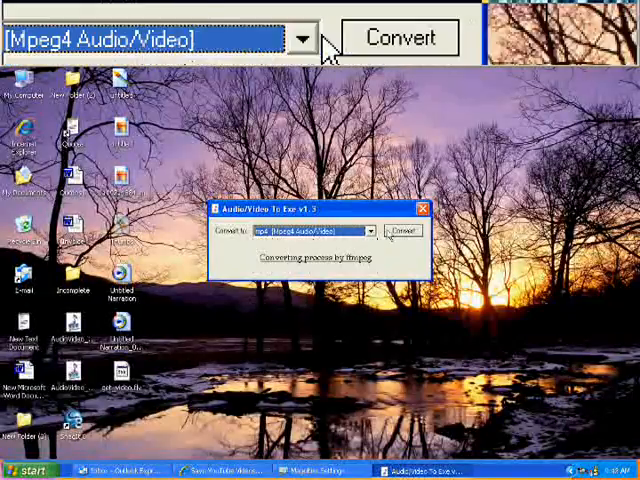
Step: Convert the video to Mpeg4 Audio/Video so the MP4 file appears on the desktop
click(400, 232)
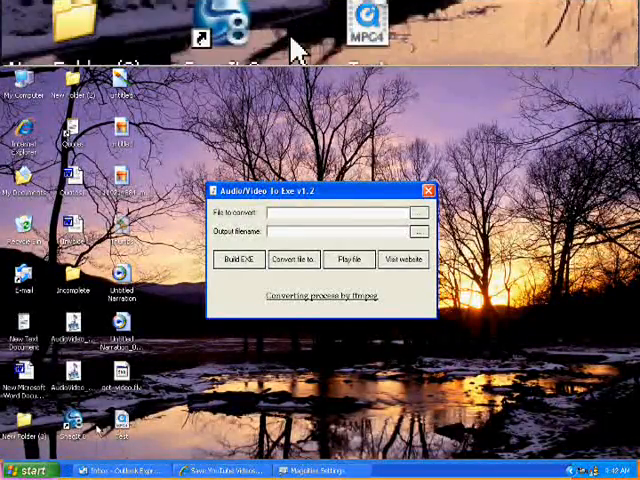
click(420, 212)
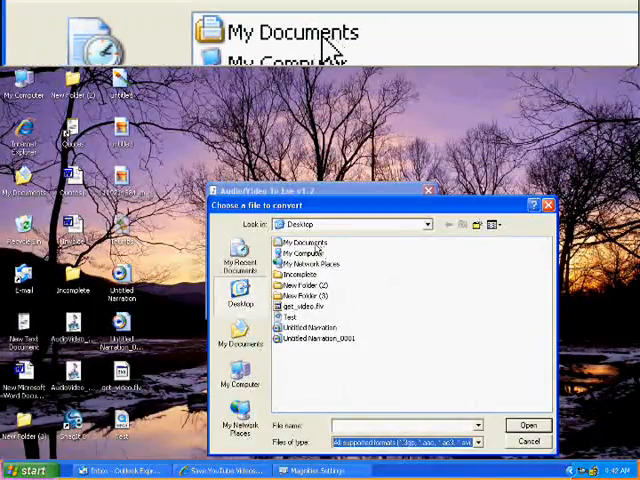
Step: Dismiss the file chooser and close Audio/Video to Exe, leaving the desktop showing
double_click(300, 244)
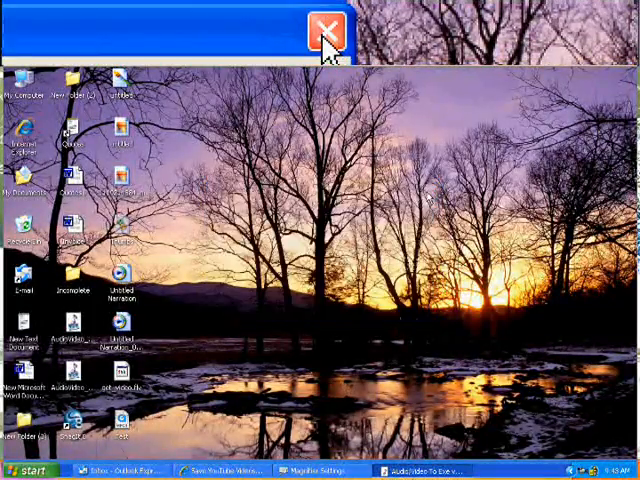
click(322, 30)
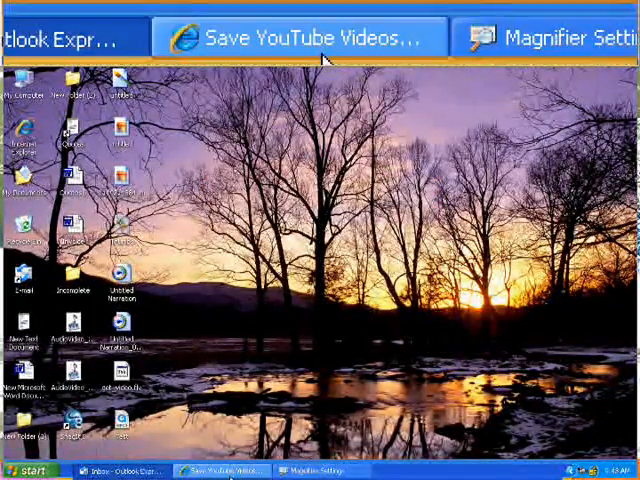